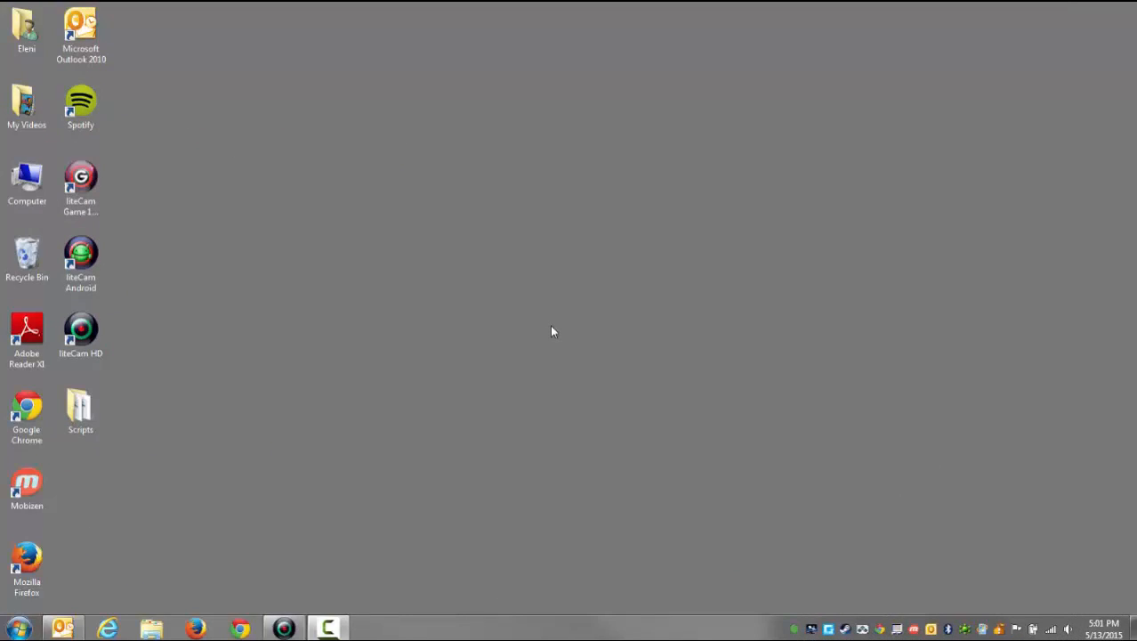
{"action": "mouse_move", "coordinate": [426, 392]}
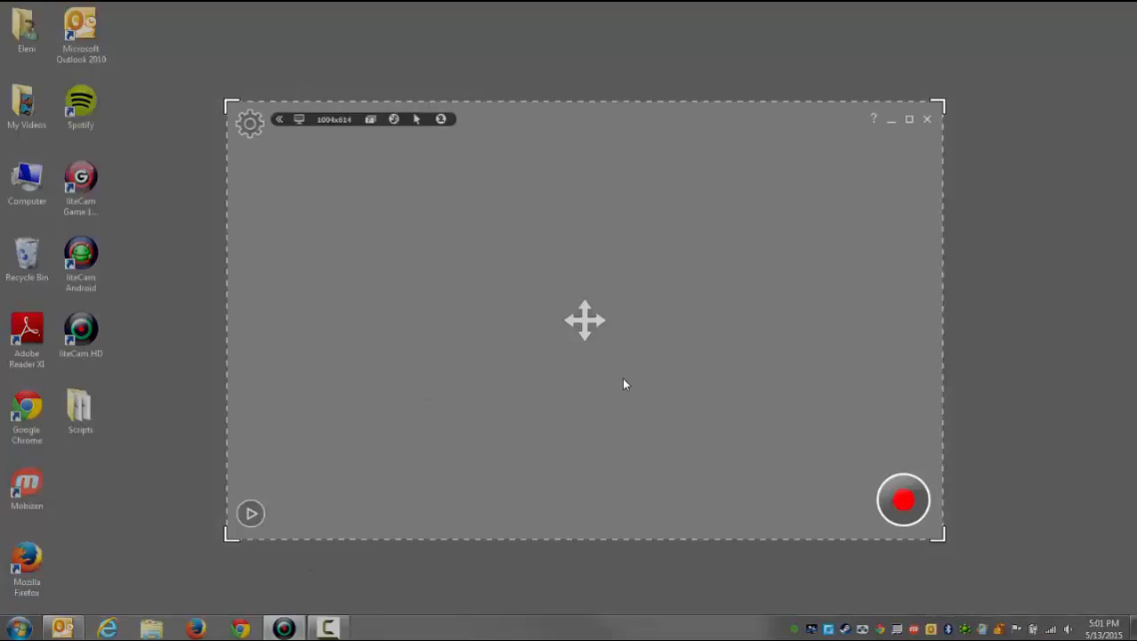
Turn on audio recording from the settings panel, with Computer Sound as the source
{"action": "left_click", "coordinate": [250, 120]}
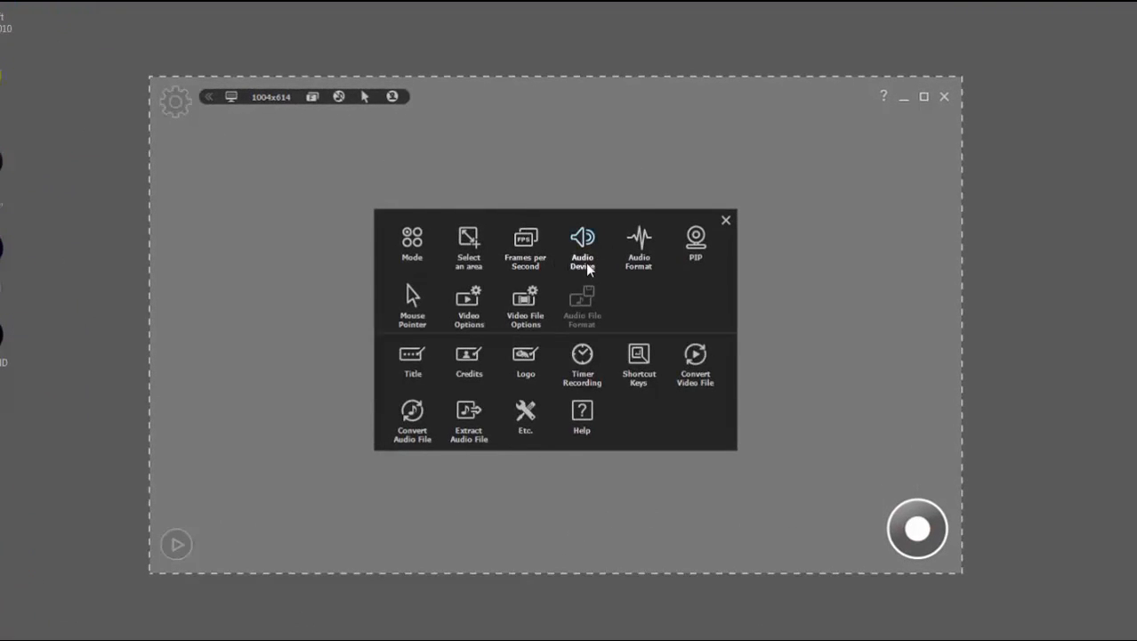
{"action": "left_click", "coordinate": [582, 245]}
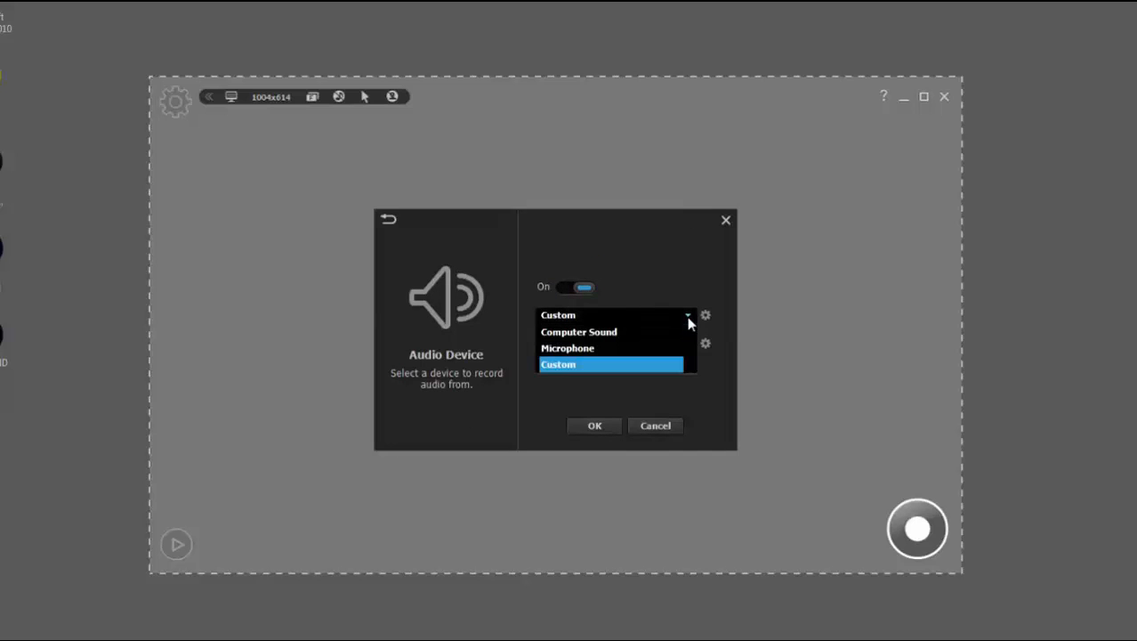
{"action": "left_click", "coordinate": [578, 331]}
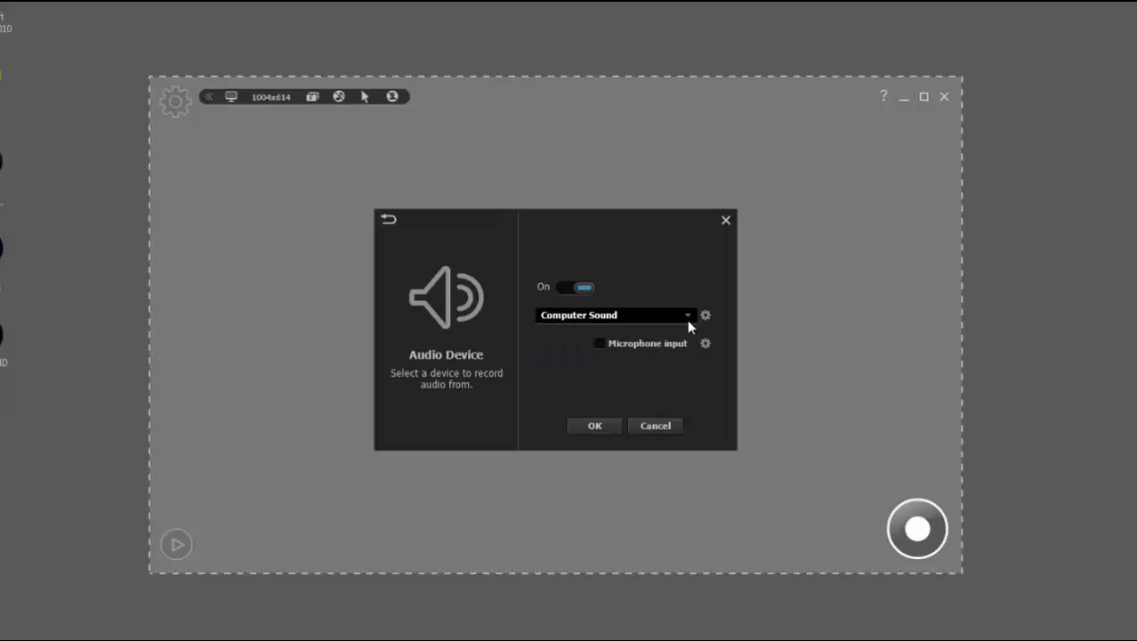
Lower the Computer Sound volume, enable Microphone input, and confirm the audio device settings
{"action": "left_click", "coordinate": [614, 314]}
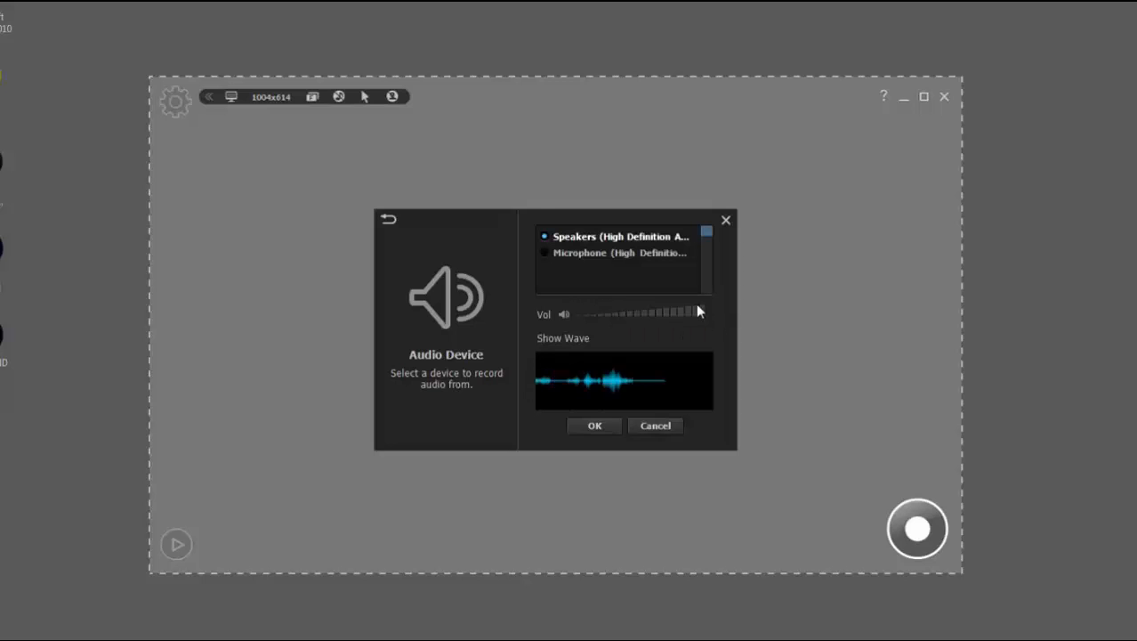
{"action": "left_click_drag", "start_coordinate": [698, 311], "coordinate": [632, 313]}
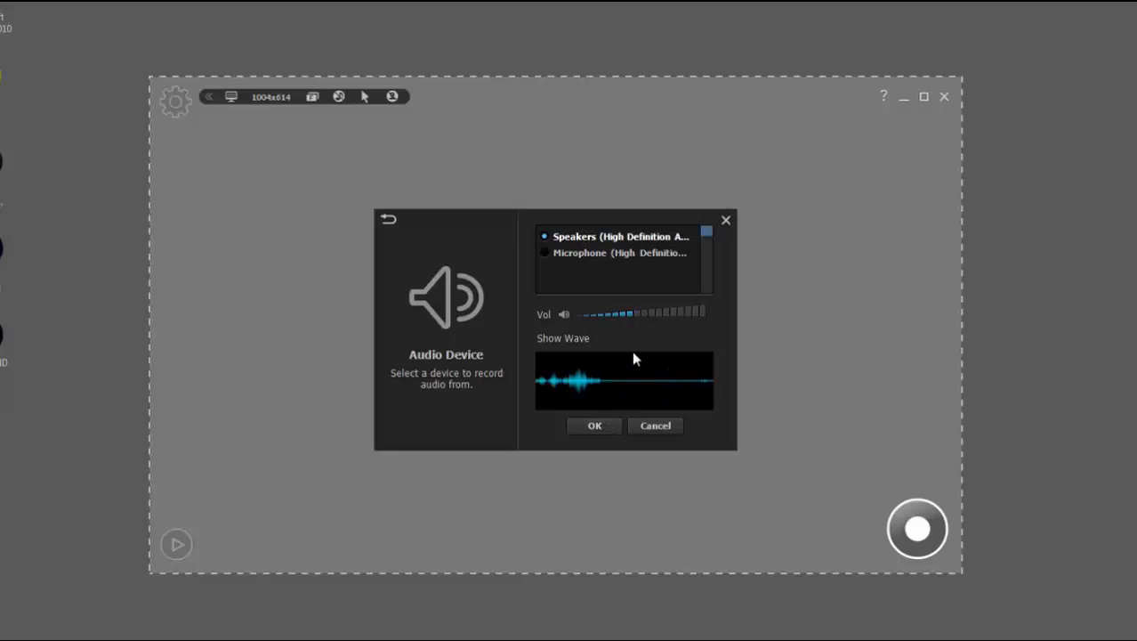
{"action": "left_click", "coordinate": [594, 425]}
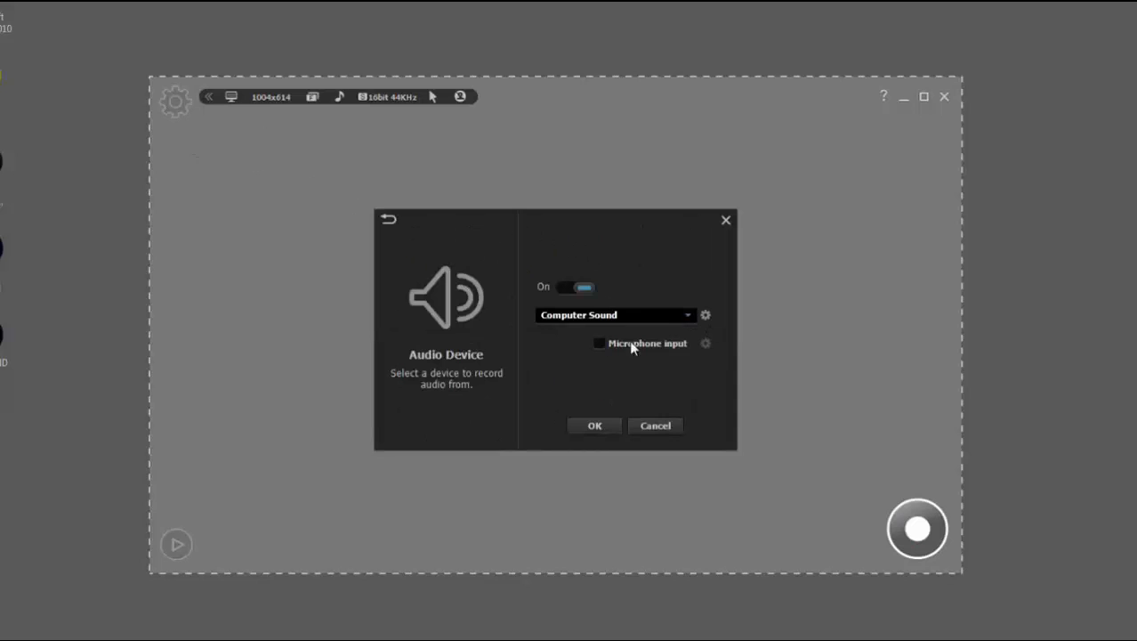
{"action": "left_click", "coordinate": [600, 343]}
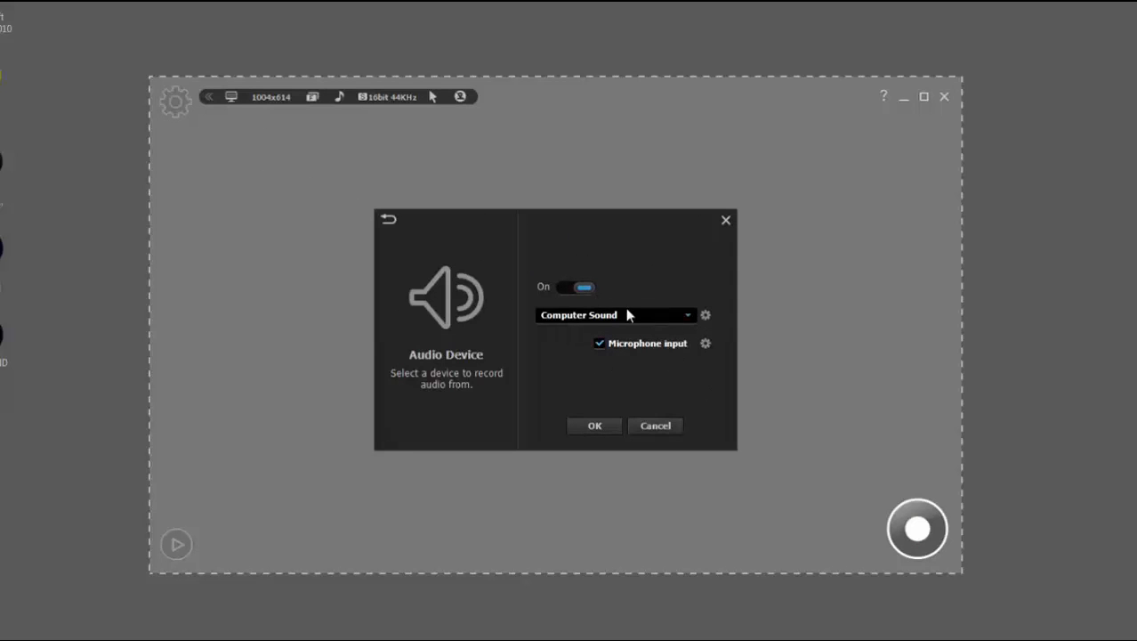
{"action": "left_click", "coordinate": [595, 425]}
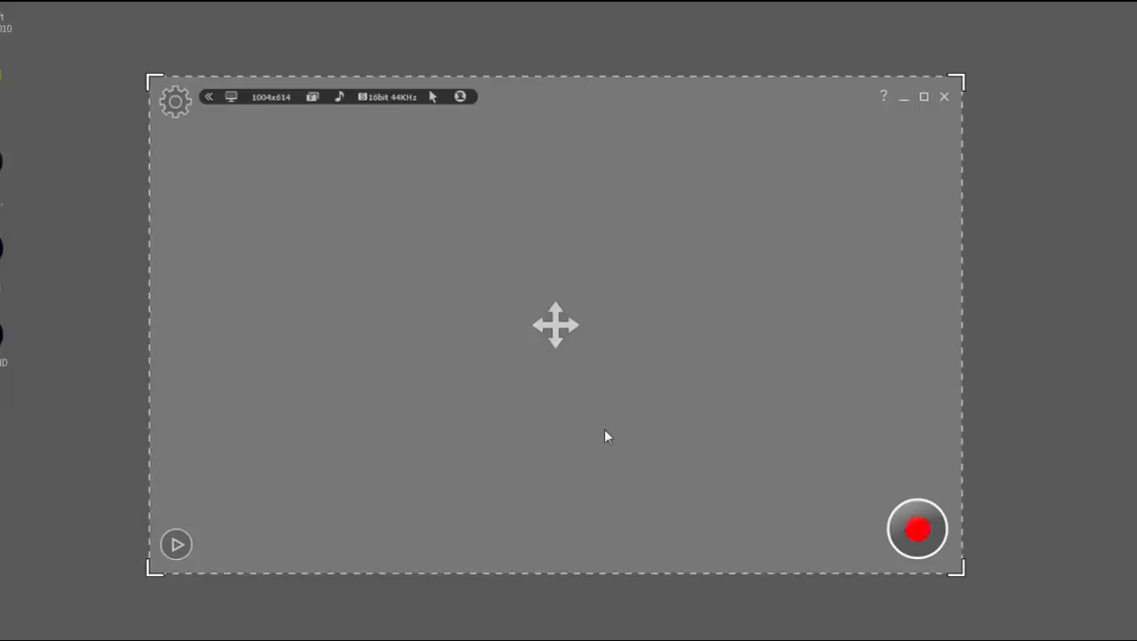
{"action": "mouse_move", "coordinate": [917, 529]}
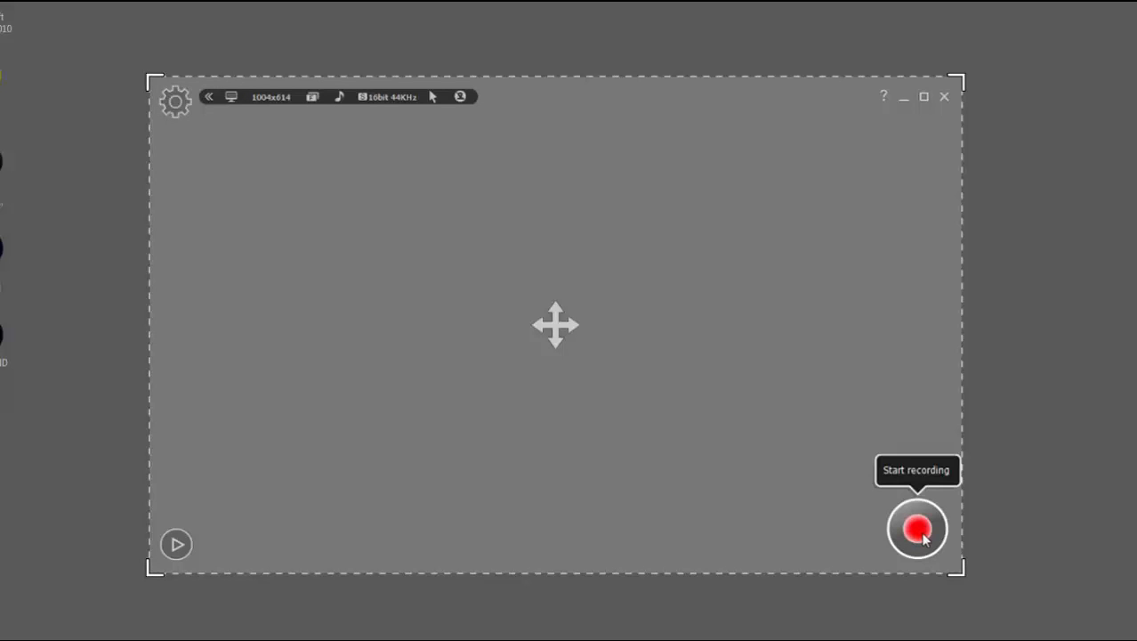